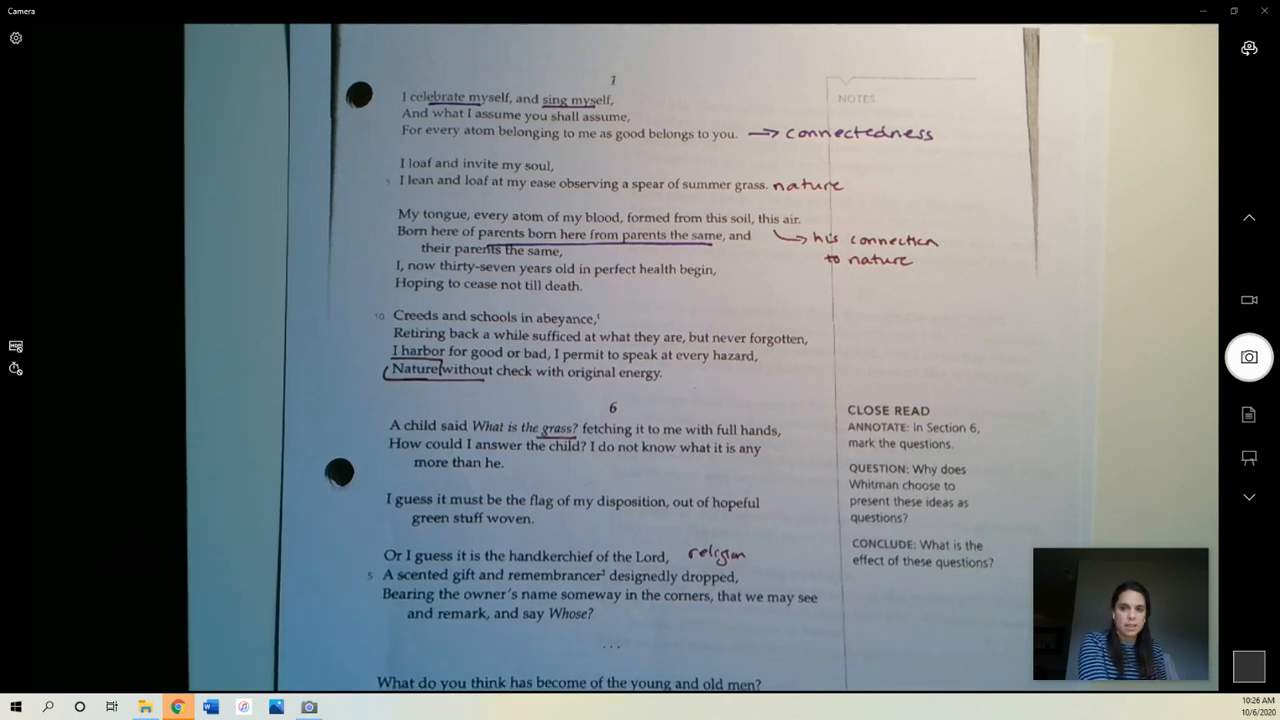
scroll(down, 3)
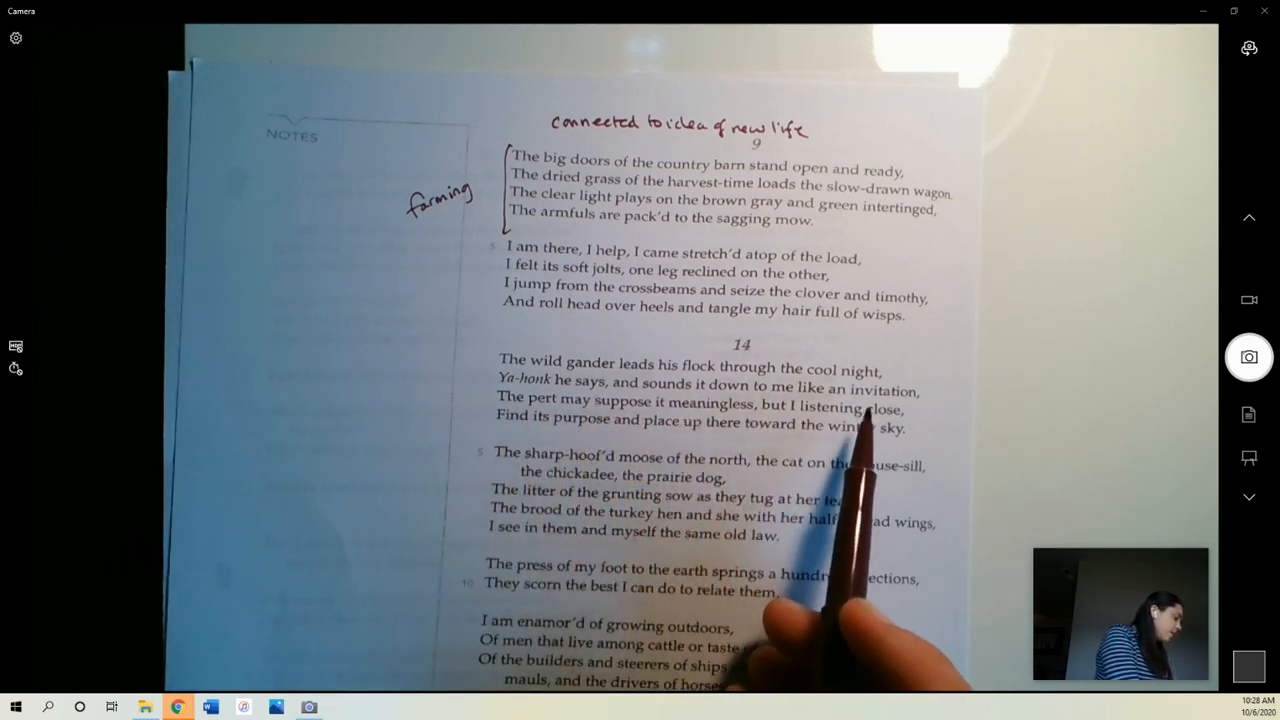
mouse_move(600, 450)
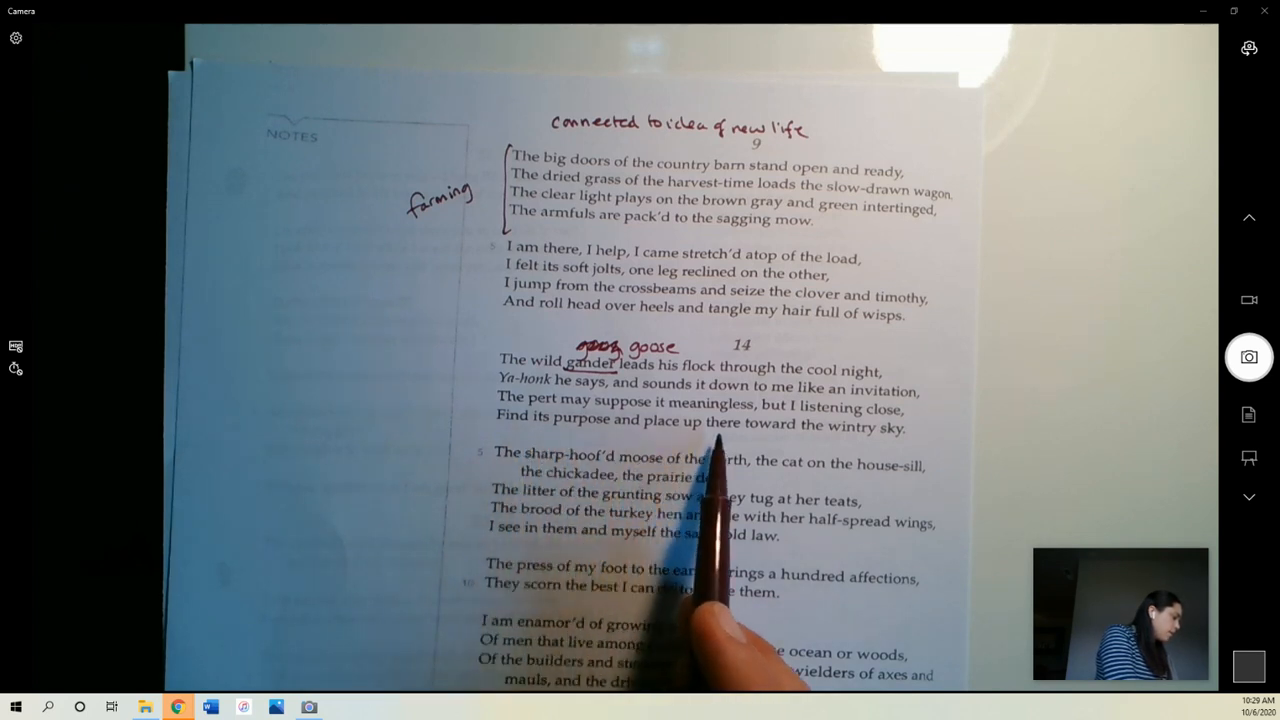
mouse_move(850, 580)
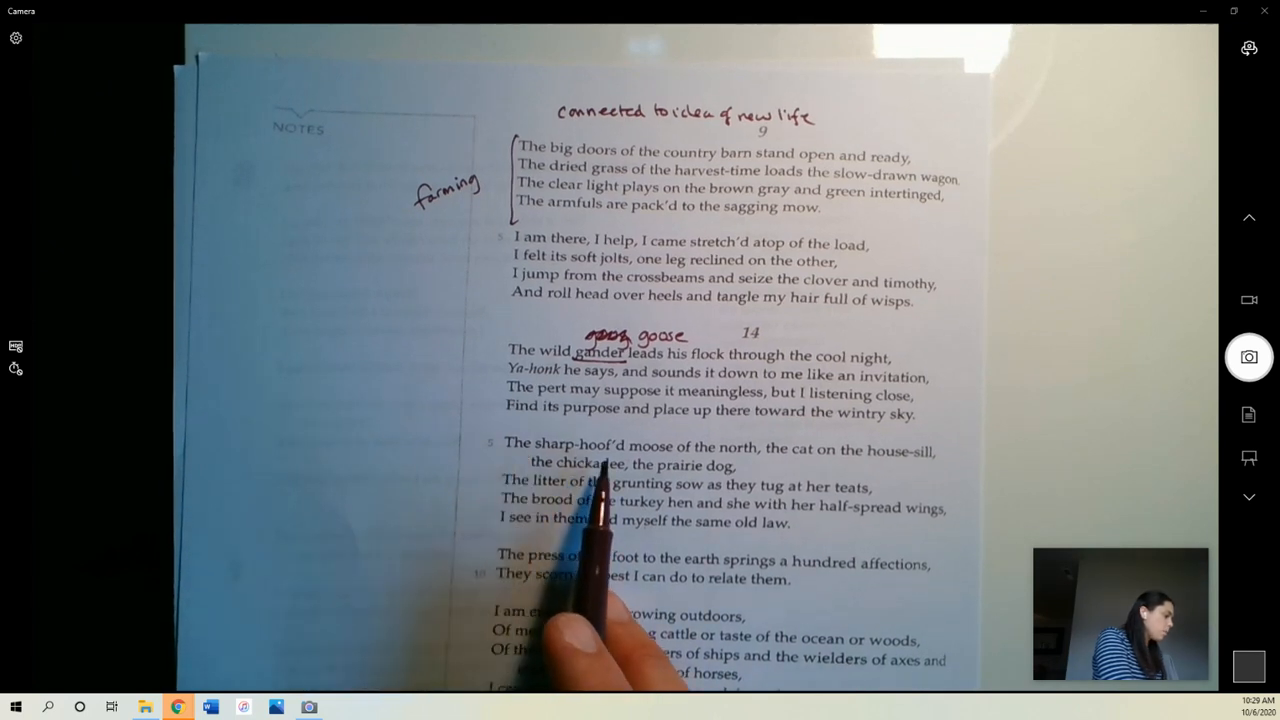
mouse_move(850, 550)
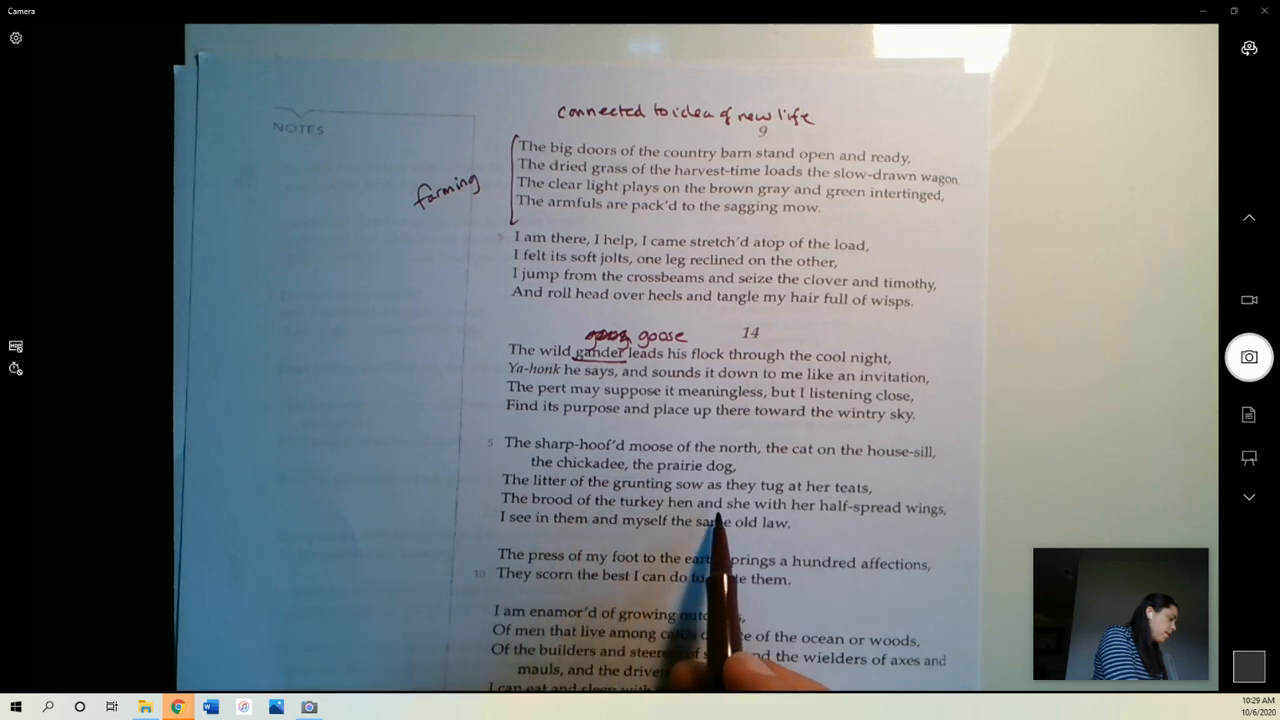
mouse_move(900, 600)
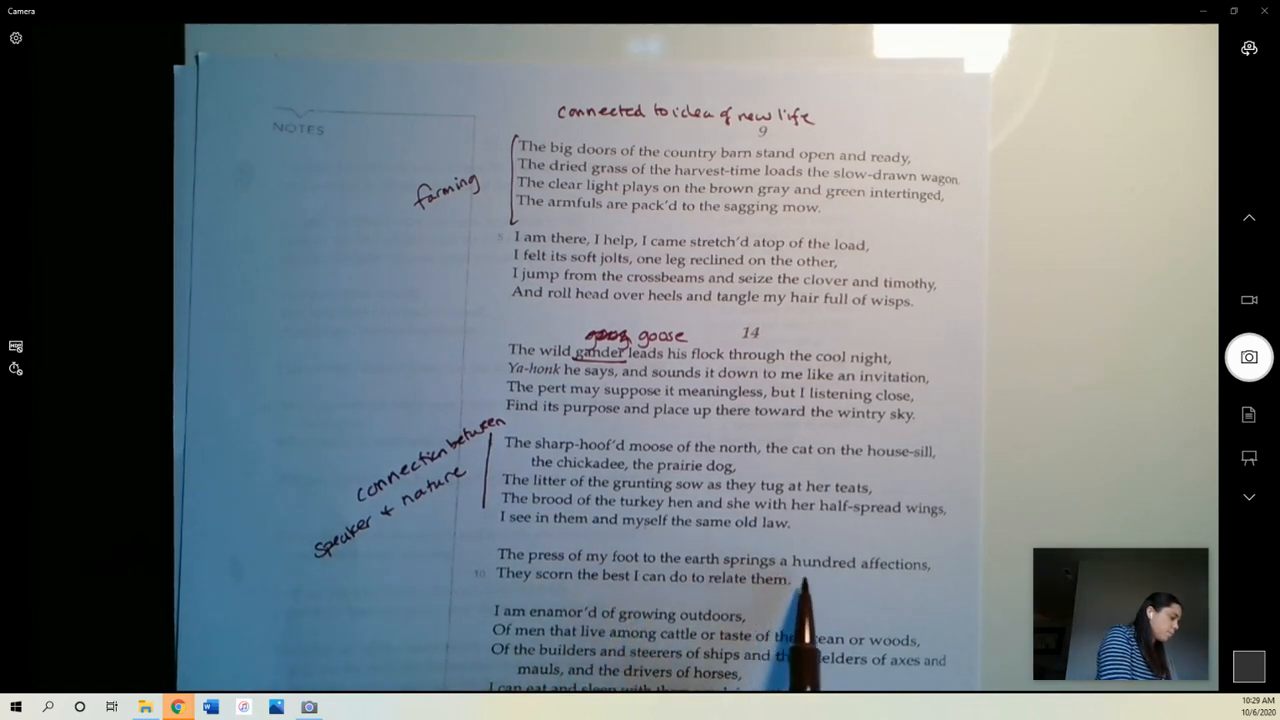
mouse_move(620, 640)
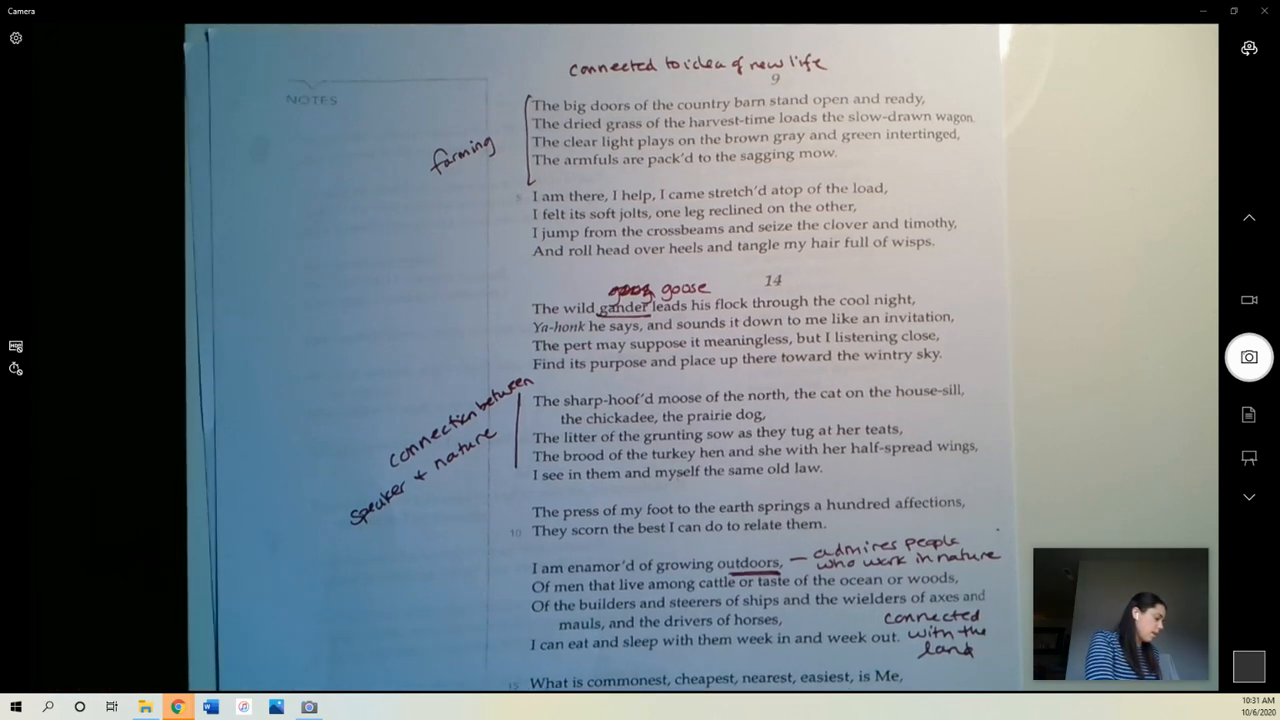
scroll(down, 3)
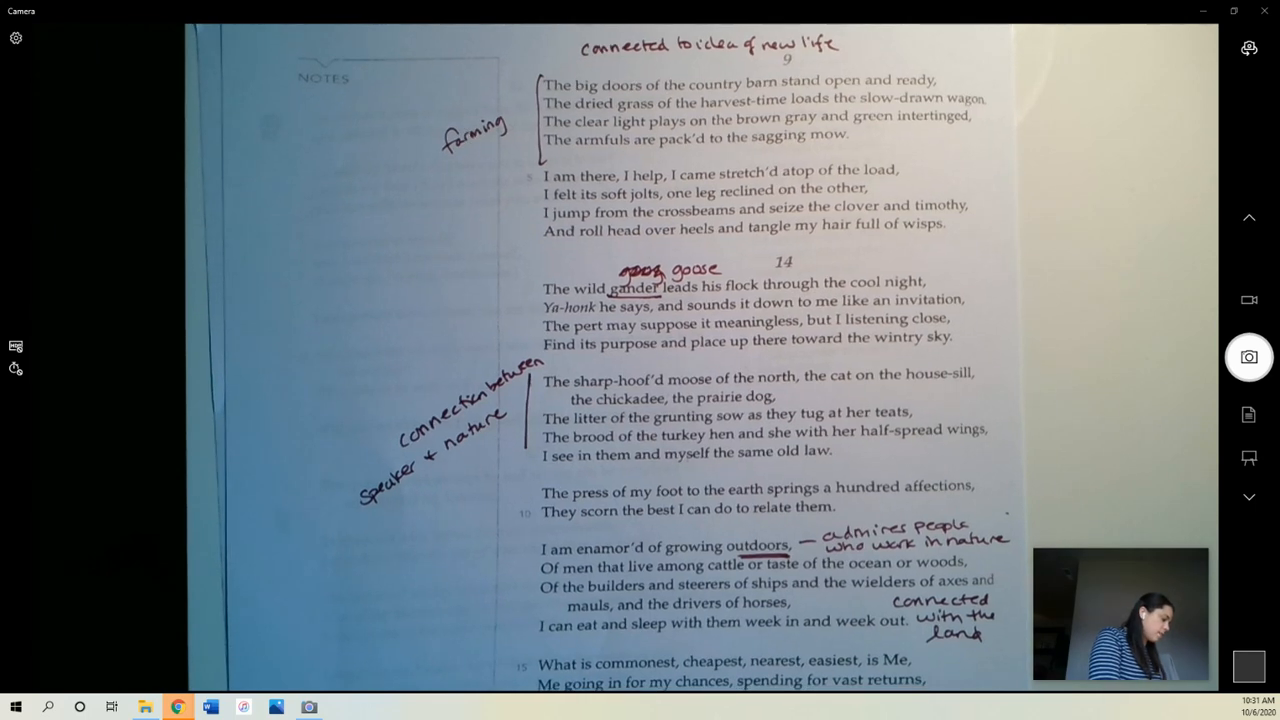
scroll(down, 3)
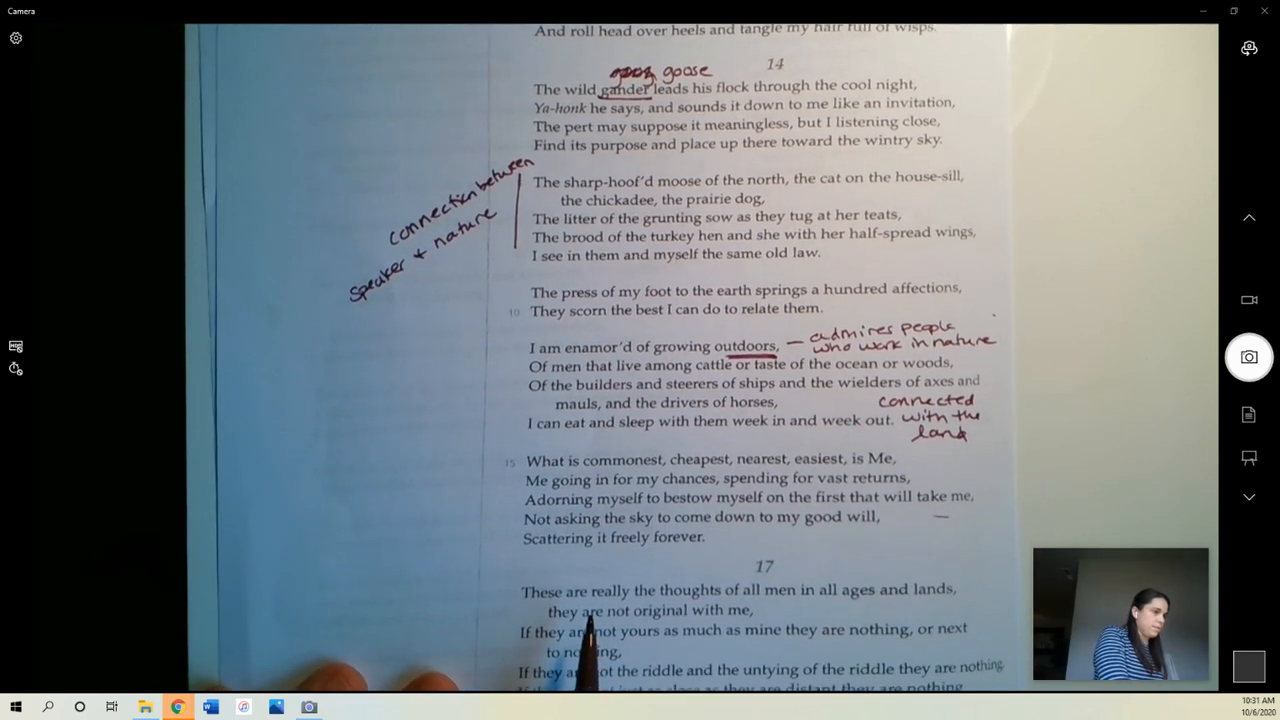
scroll(down, 3)
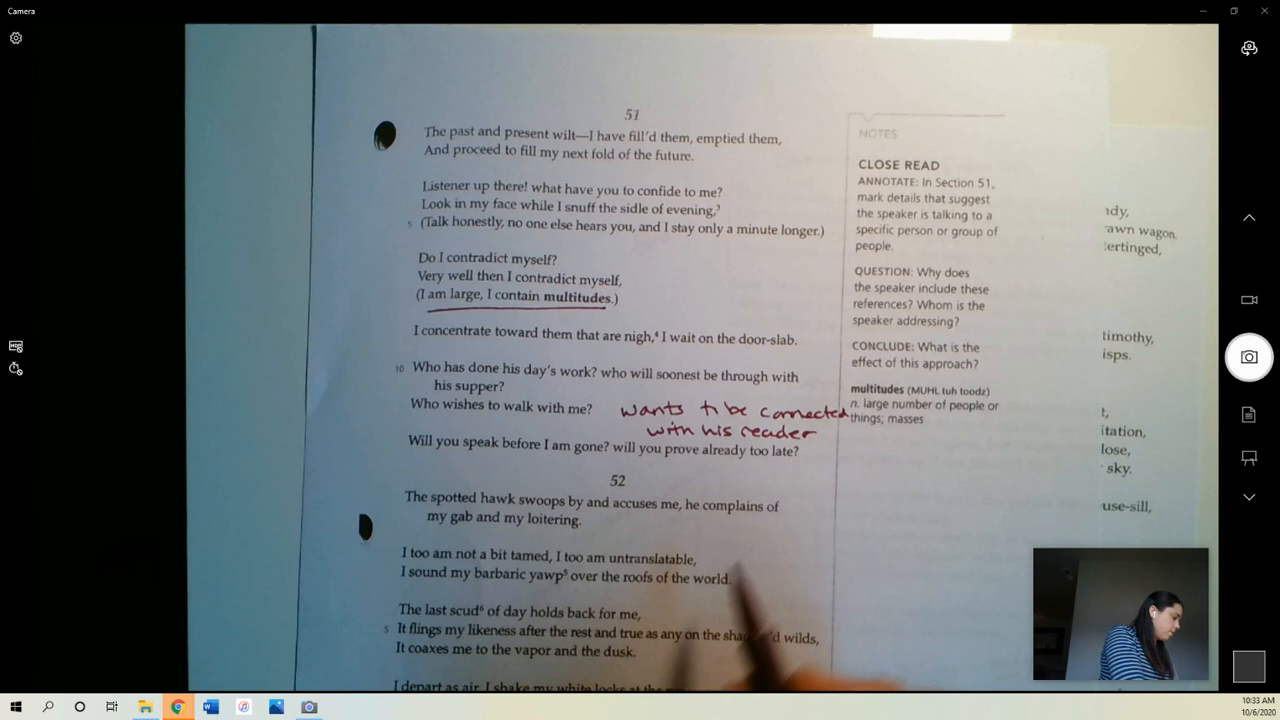
mouse_move(660, 560)
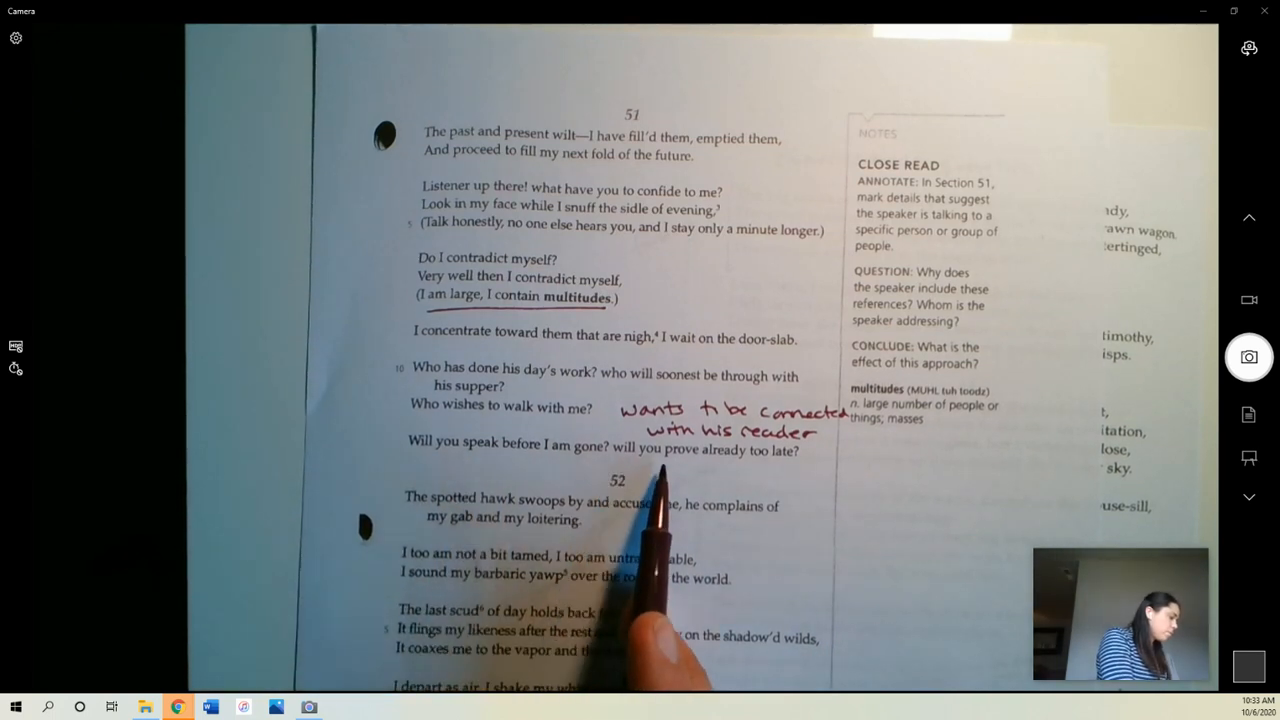